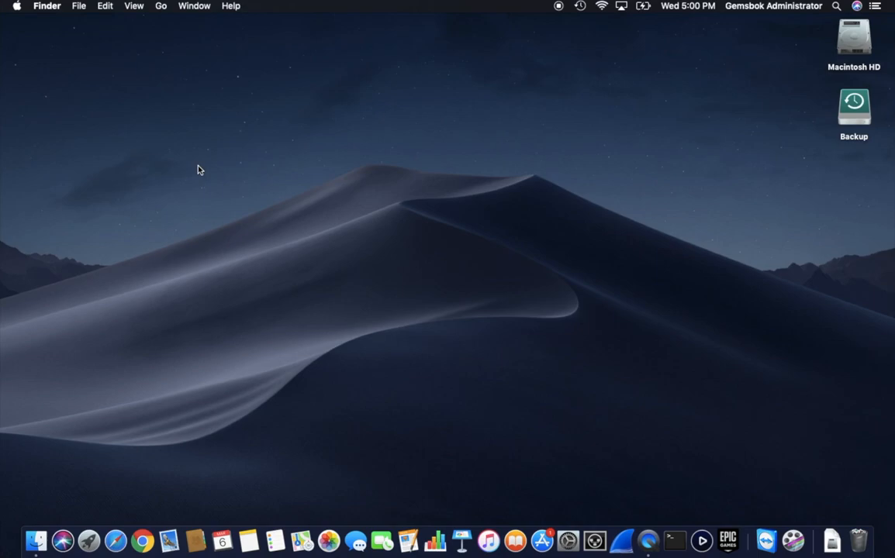
pyautogui.moveTo(17, 8)
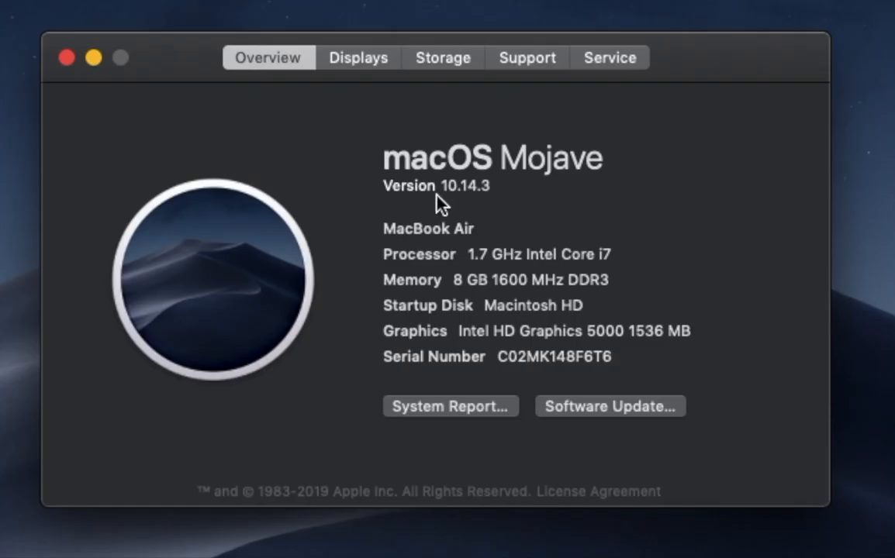
pyautogui.moveTo(475, 208)
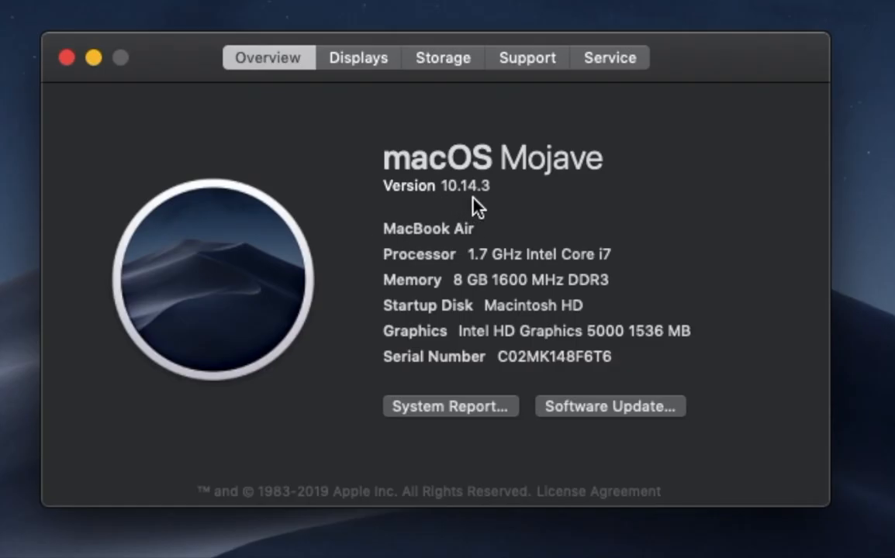
pyautogui.moveTo(704, 93)
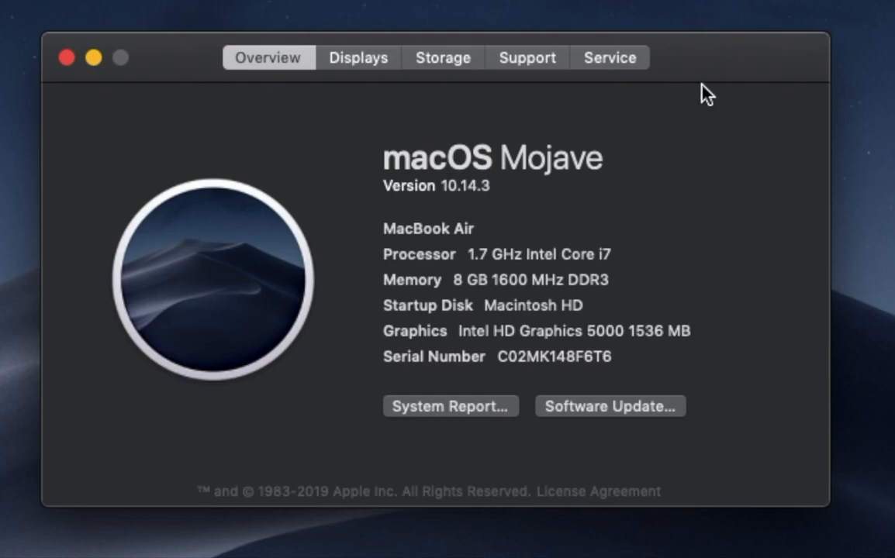
pyautogui.moveTo(700, 64)
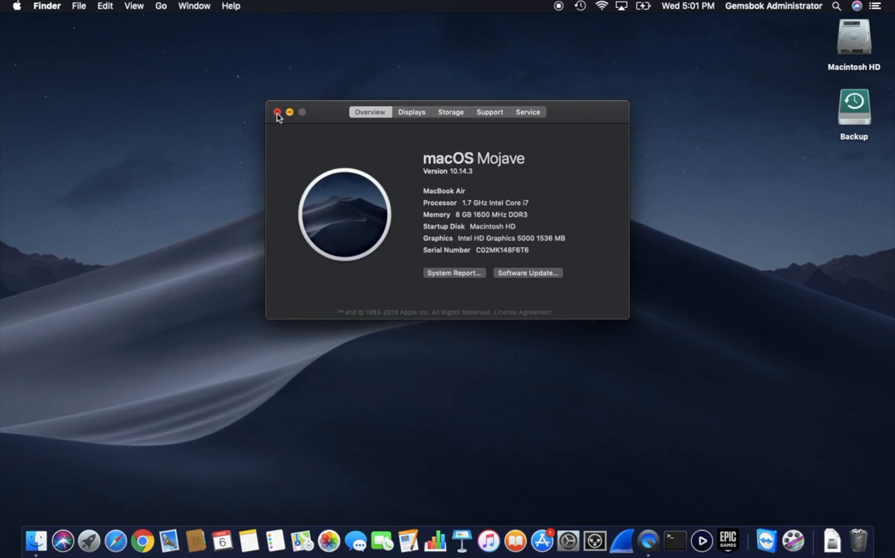
# Close the About This Mac window after confirming Mojave 10.14.3, leaving the desktop clear.
pyautogui.click(277, 112)
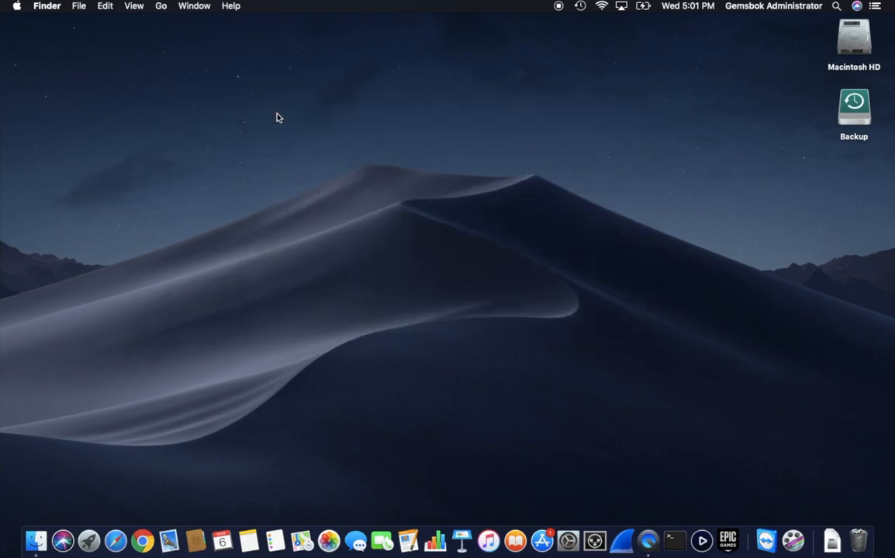
pyautogui.moveTo(354, 150)
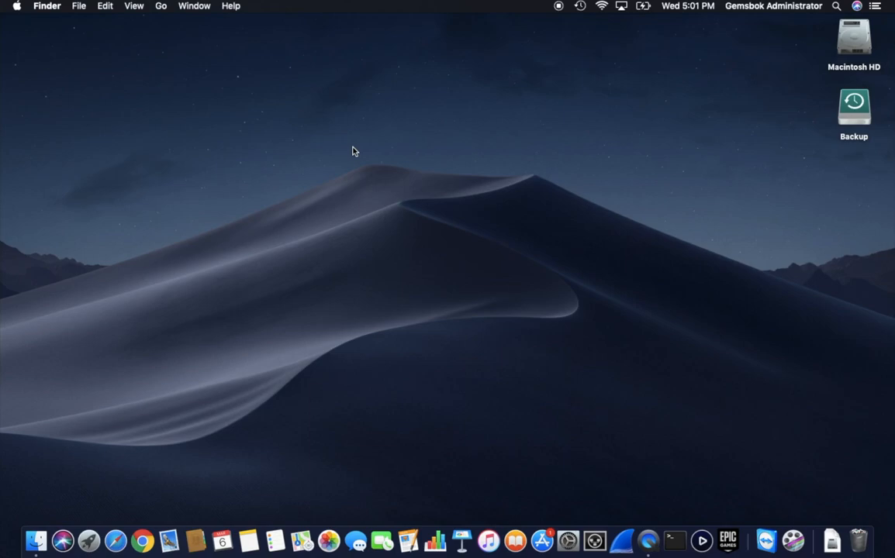
pyautogui.moveTo(322, 335)
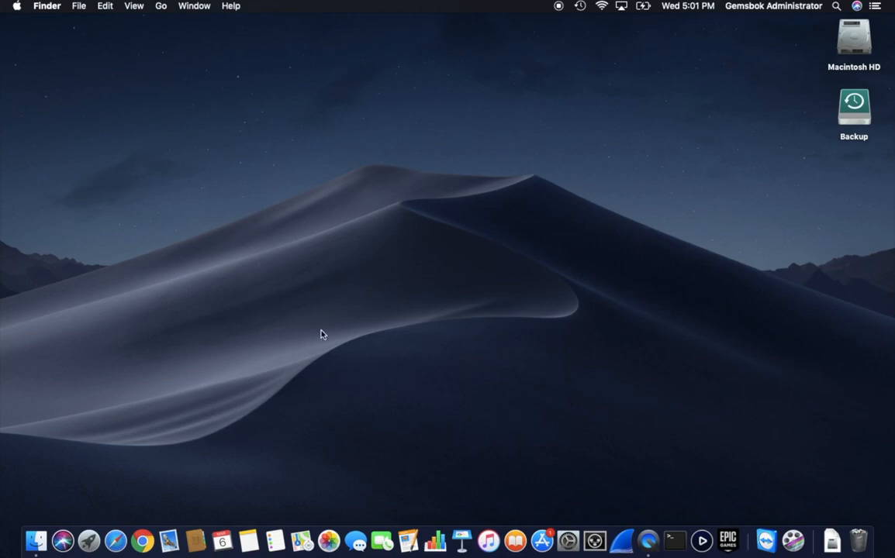
pyautogui.moveTo(348, 413)
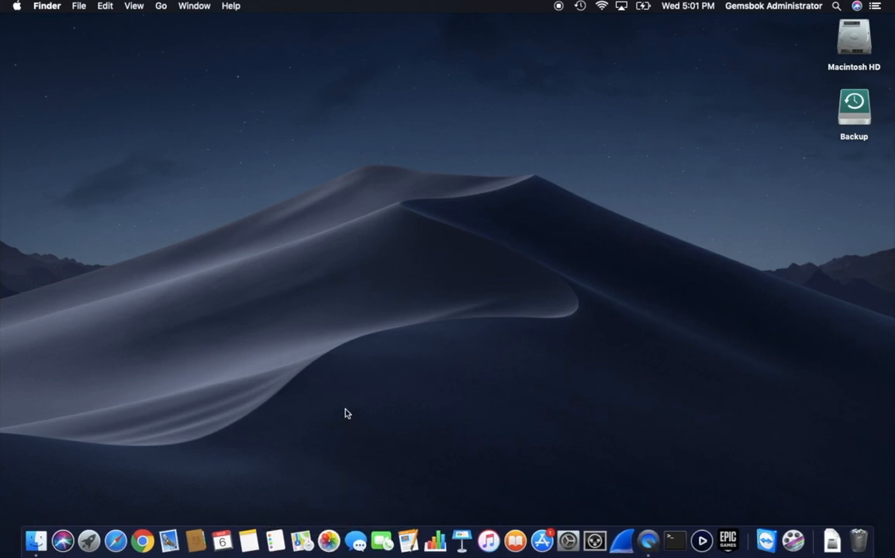
pyautogui.moveTo(466, 260)
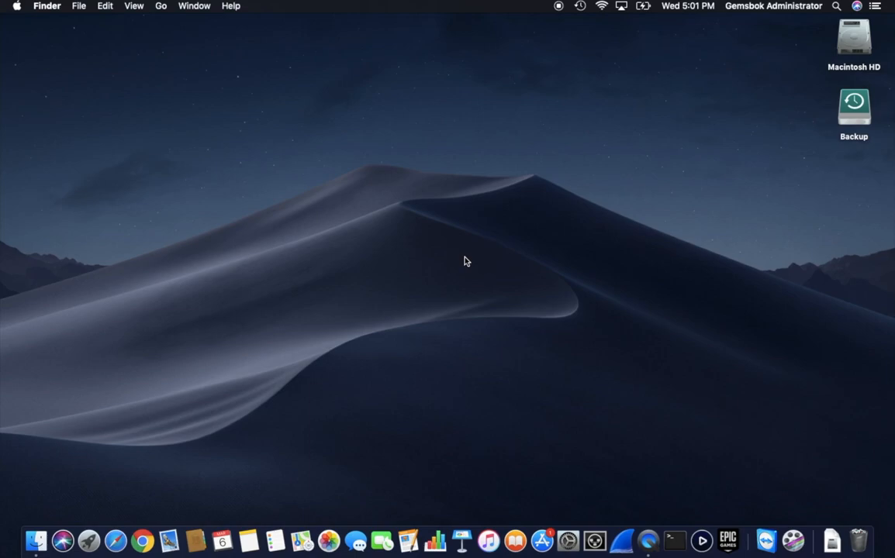
pyautogui.moveTo(433, 146)
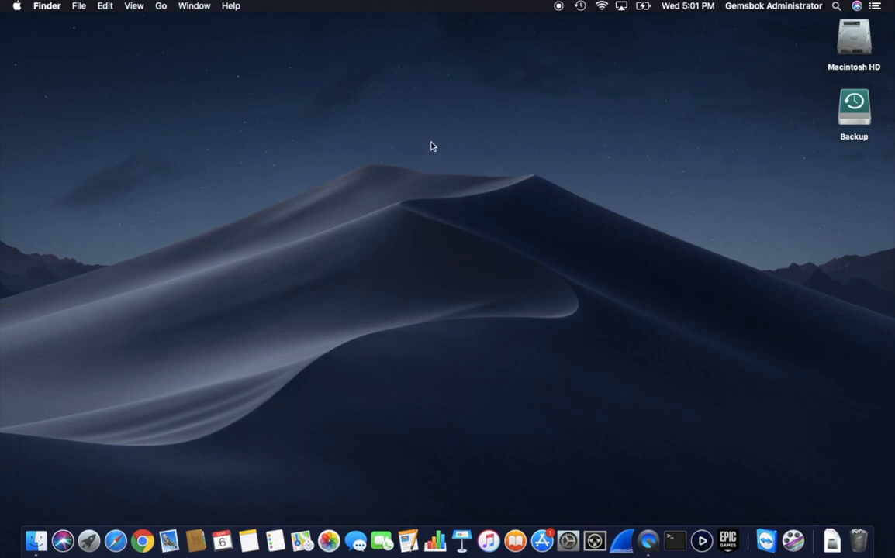
pyautogui.moveTo(432, 166)
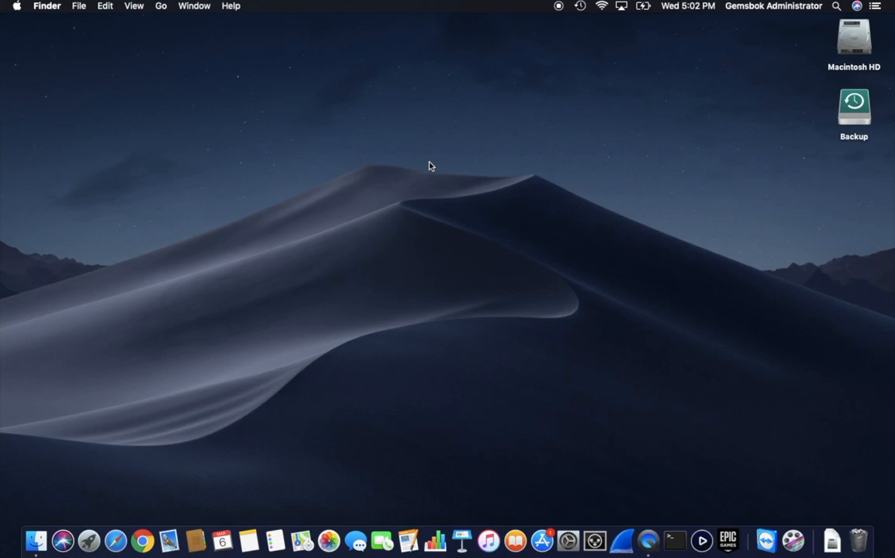
pyautogui.moveTo(686, 65)
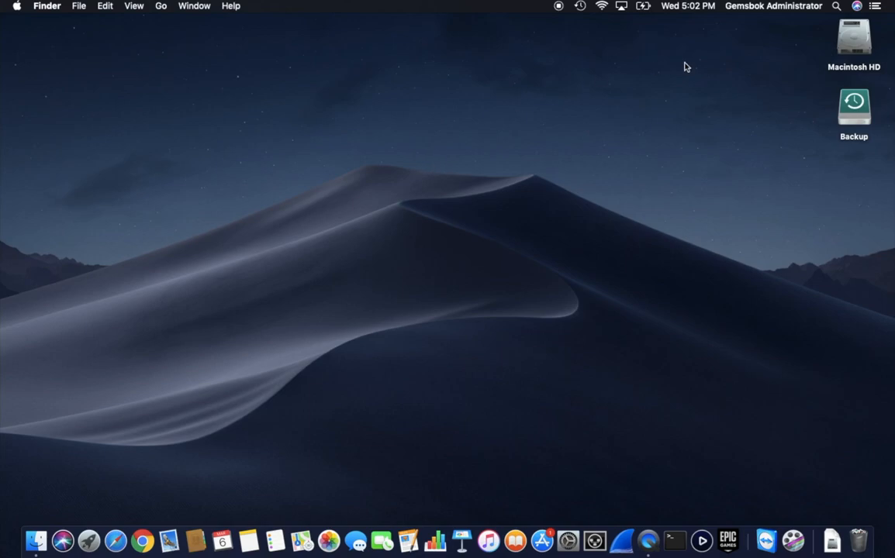
pyautogui.moveTo(772, 87)
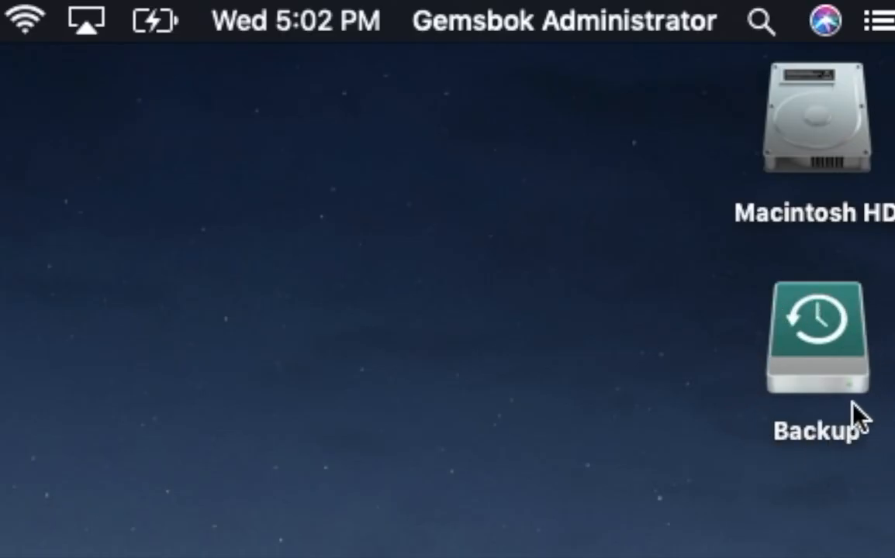
pyautogui.moveTo(827, 364)
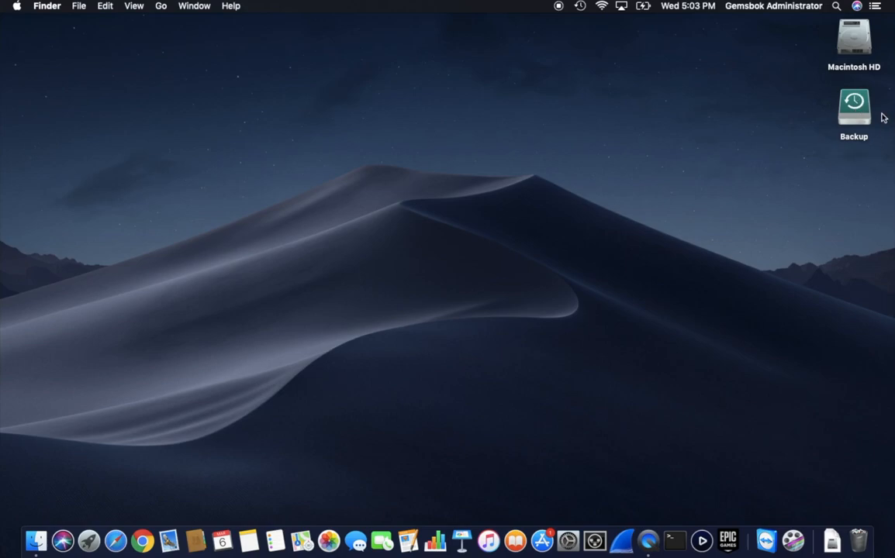
pyautogui.moveTo(813, 126)
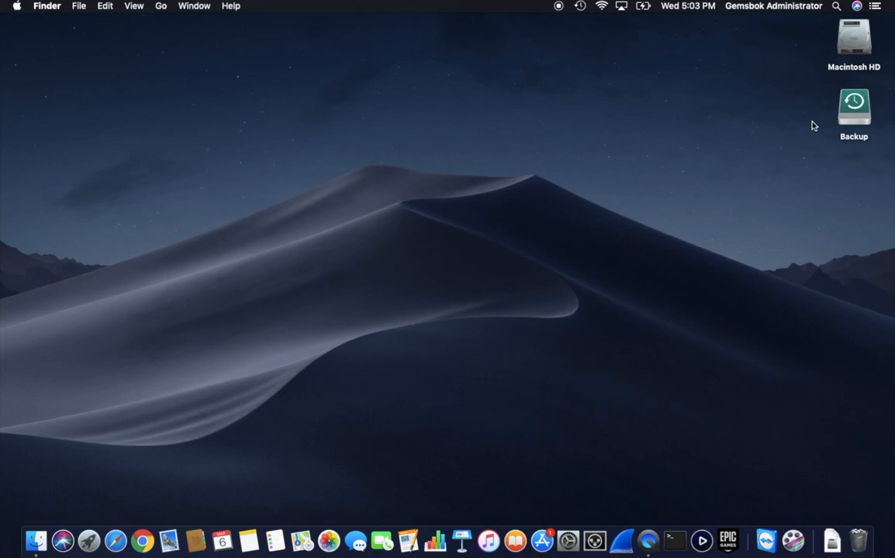
pyautogui.moveTo(599, 115)
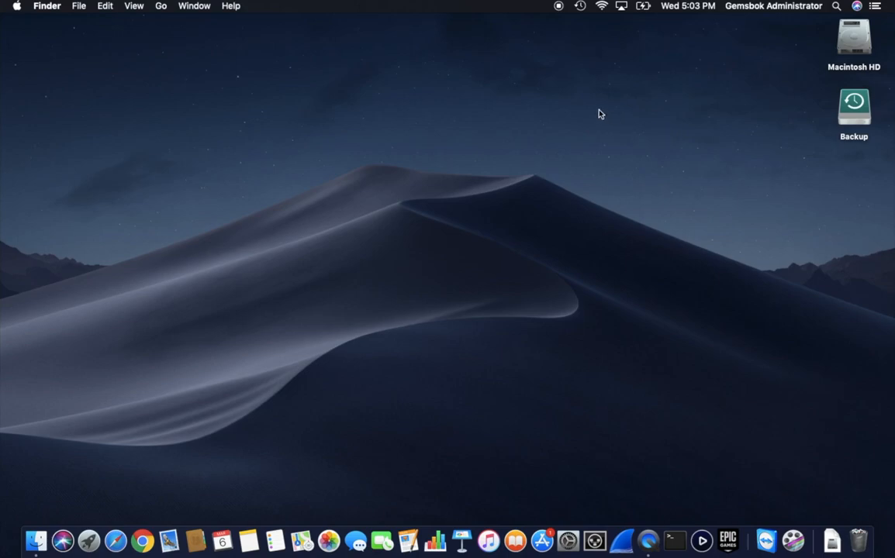
pyautogui.moveTo(565, 32)
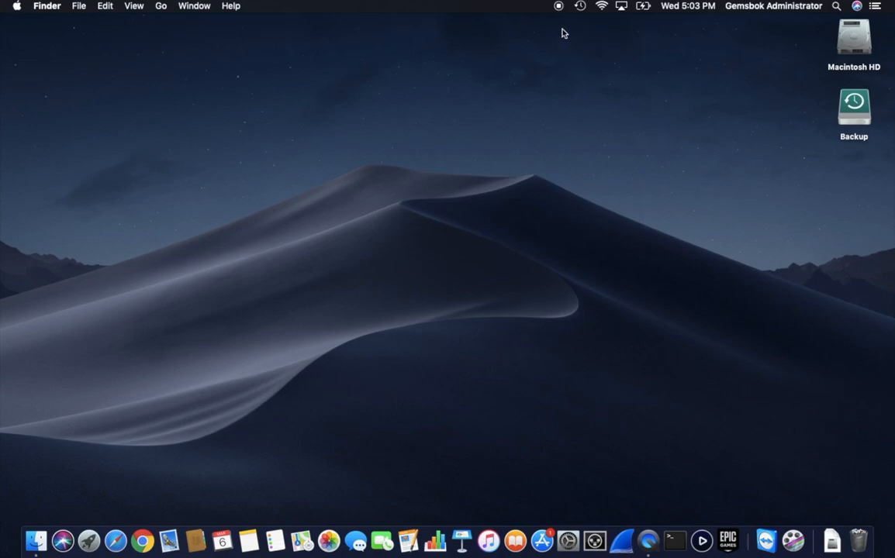